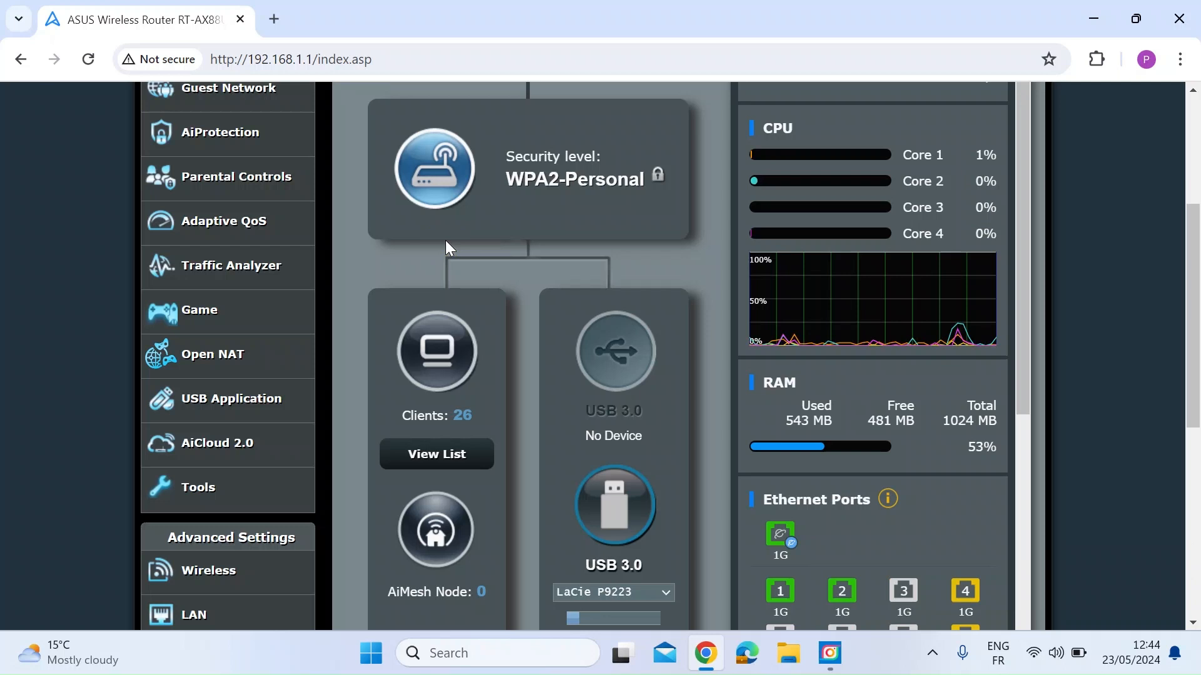
pyautogui.moveTo(392, 270)
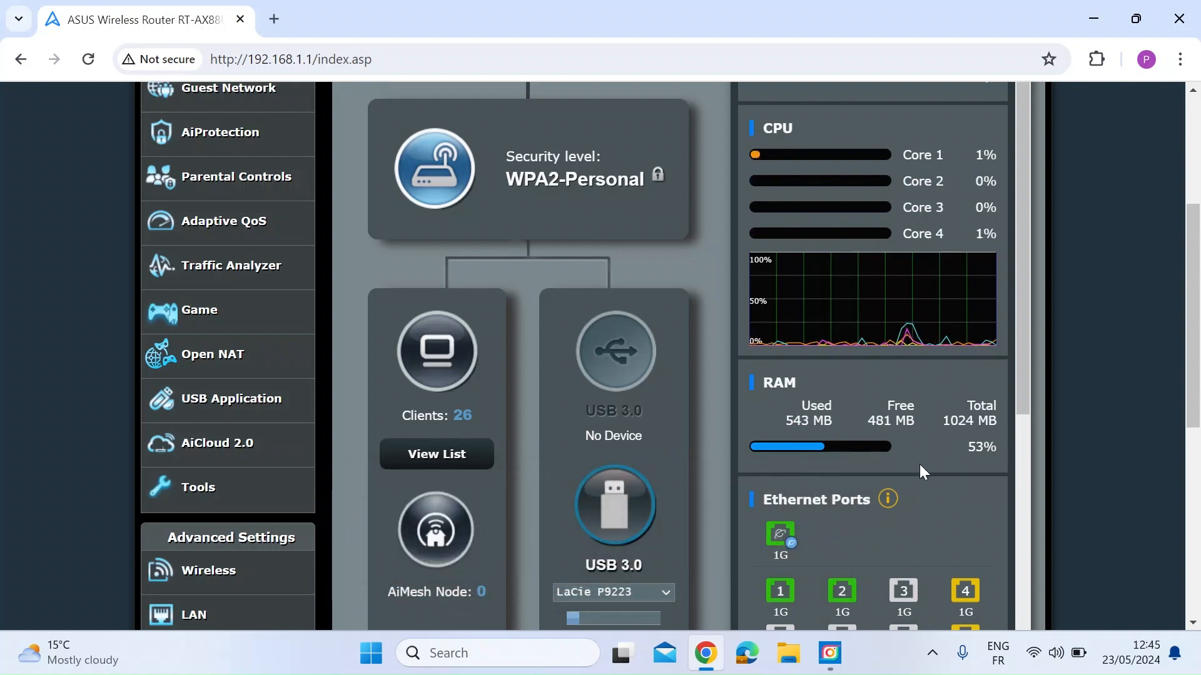
pyautogui.moveTo(227, 450)
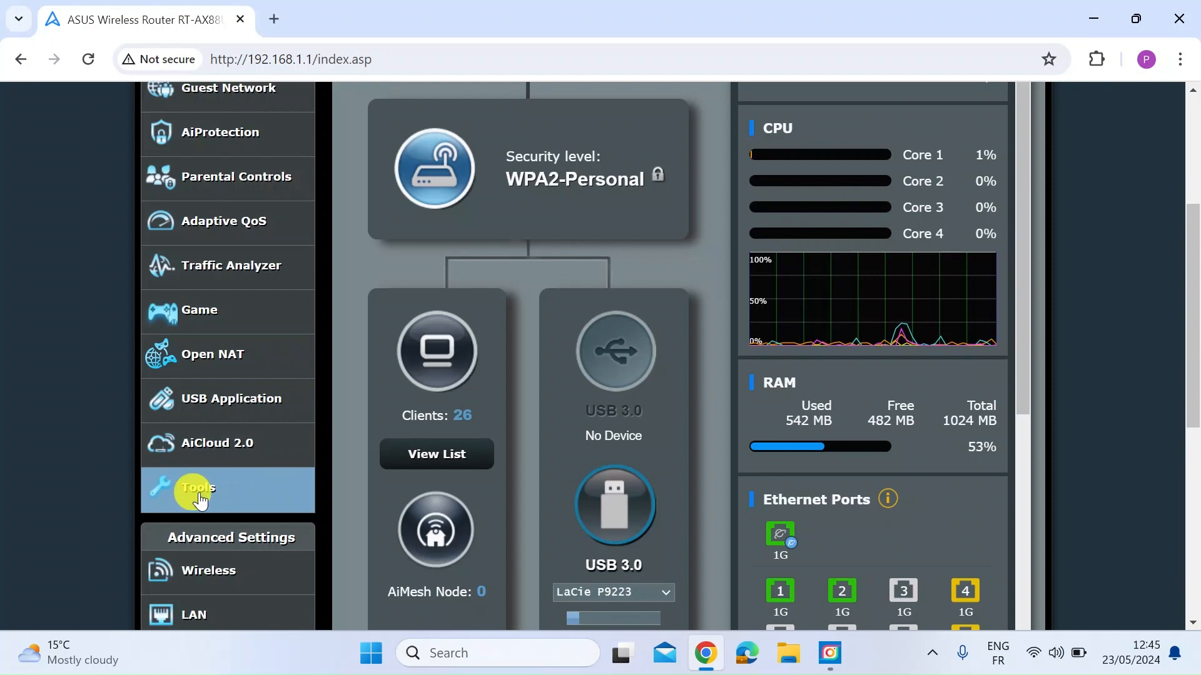
# Step: Show the Sysinfo memory details: about 400 MB used, no swap configured
pyautogui.click(198, 490)
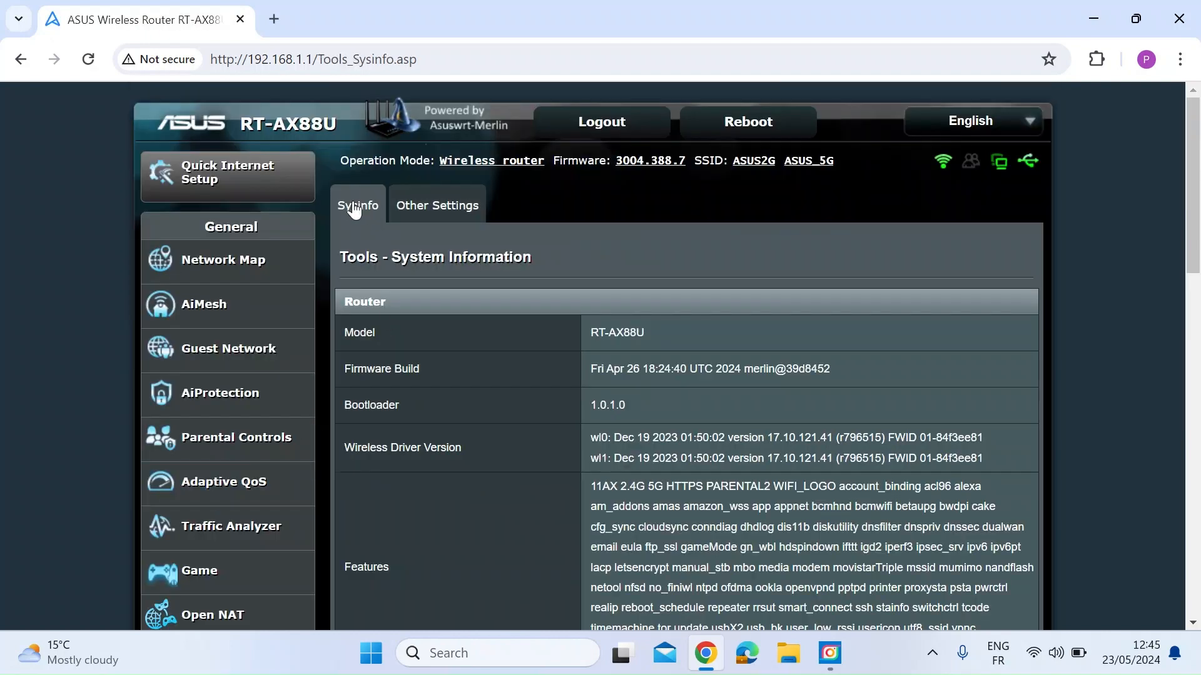
pyautogui.scroll(-3)
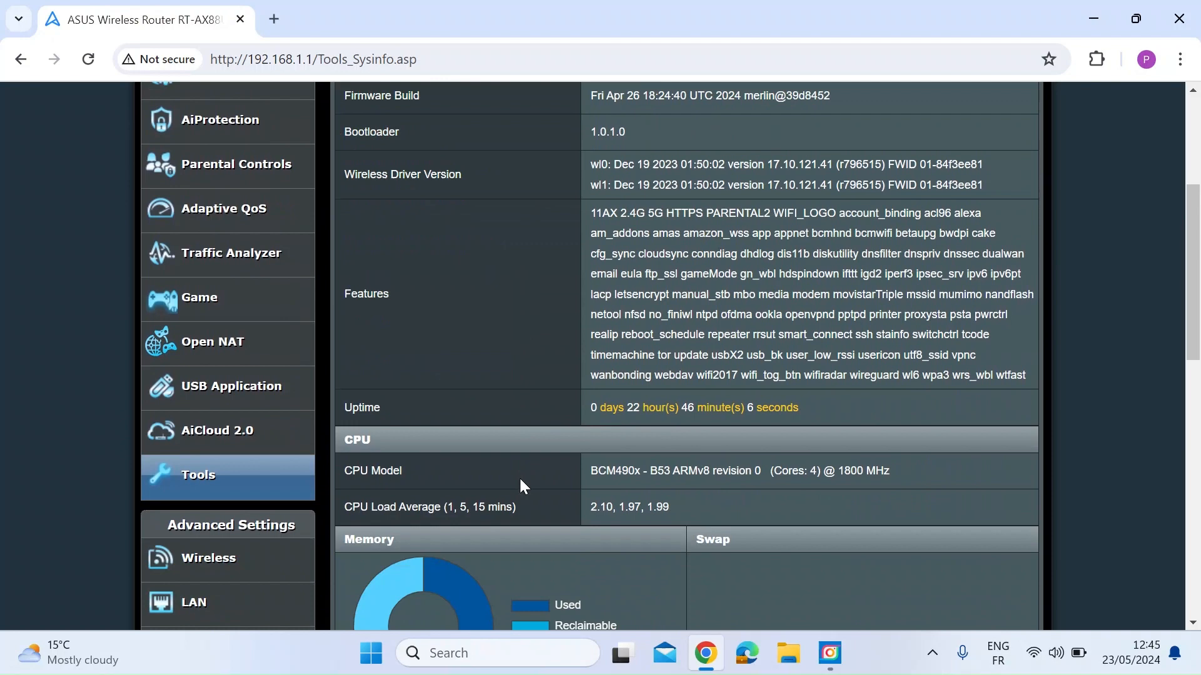
pyautogui.scroll(-3)
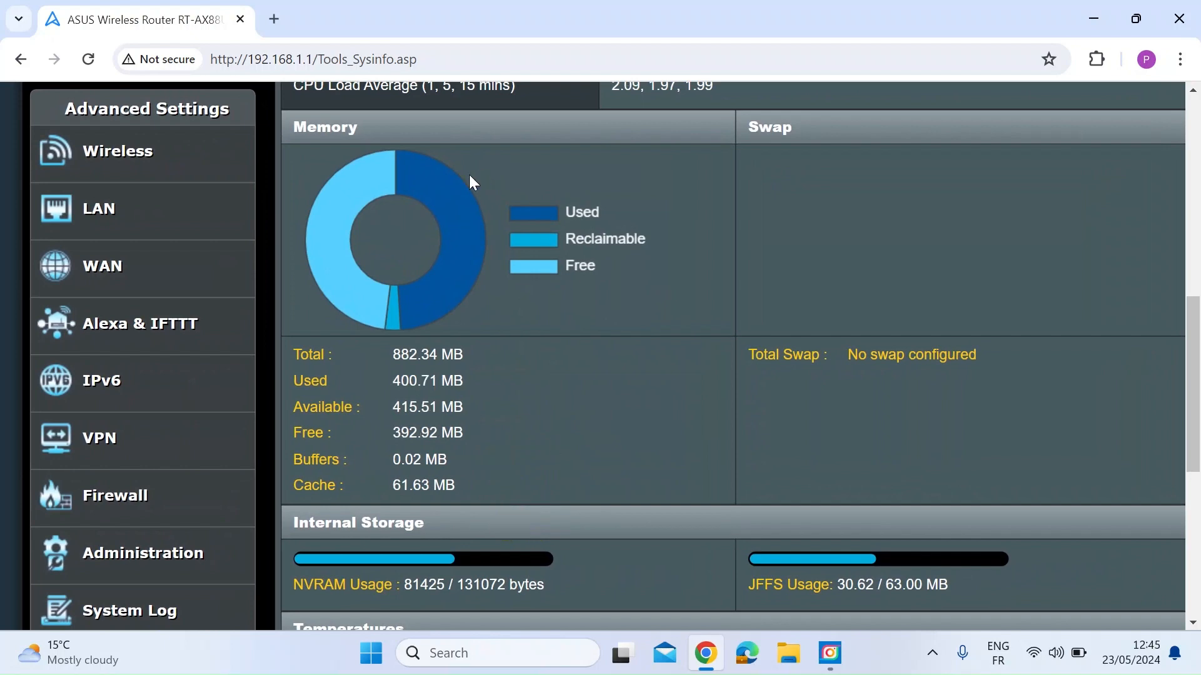
pyautogui.moveTo(583, 335)
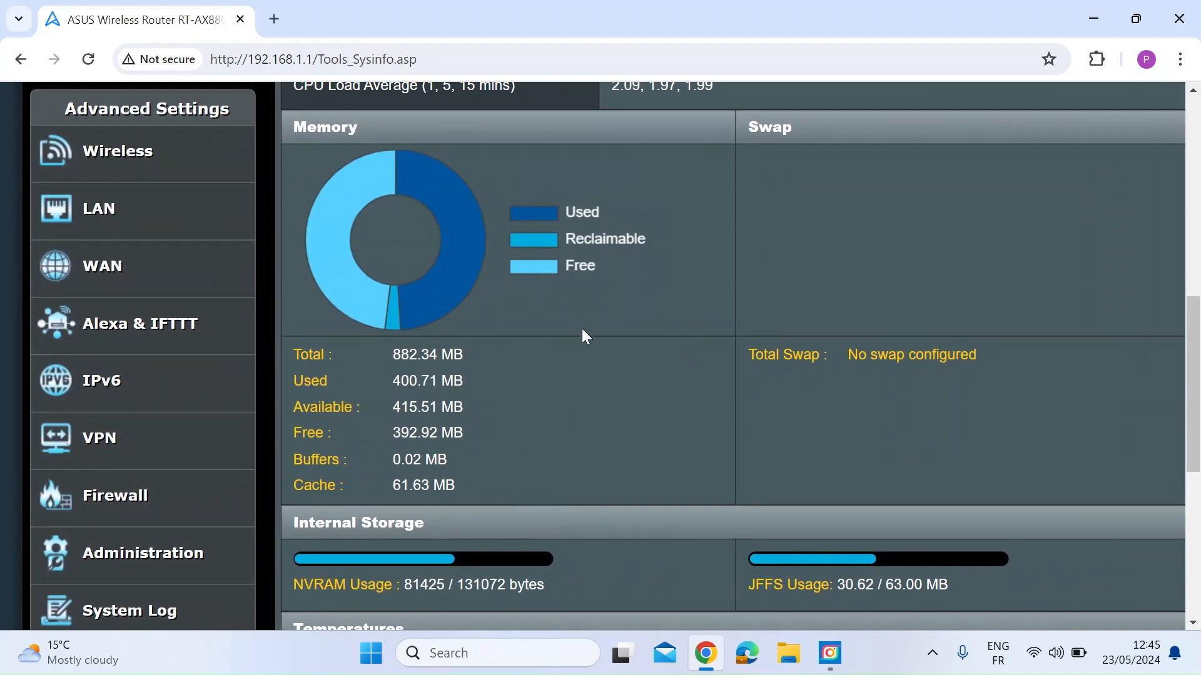
pyautogui.moveTo(426, 183)
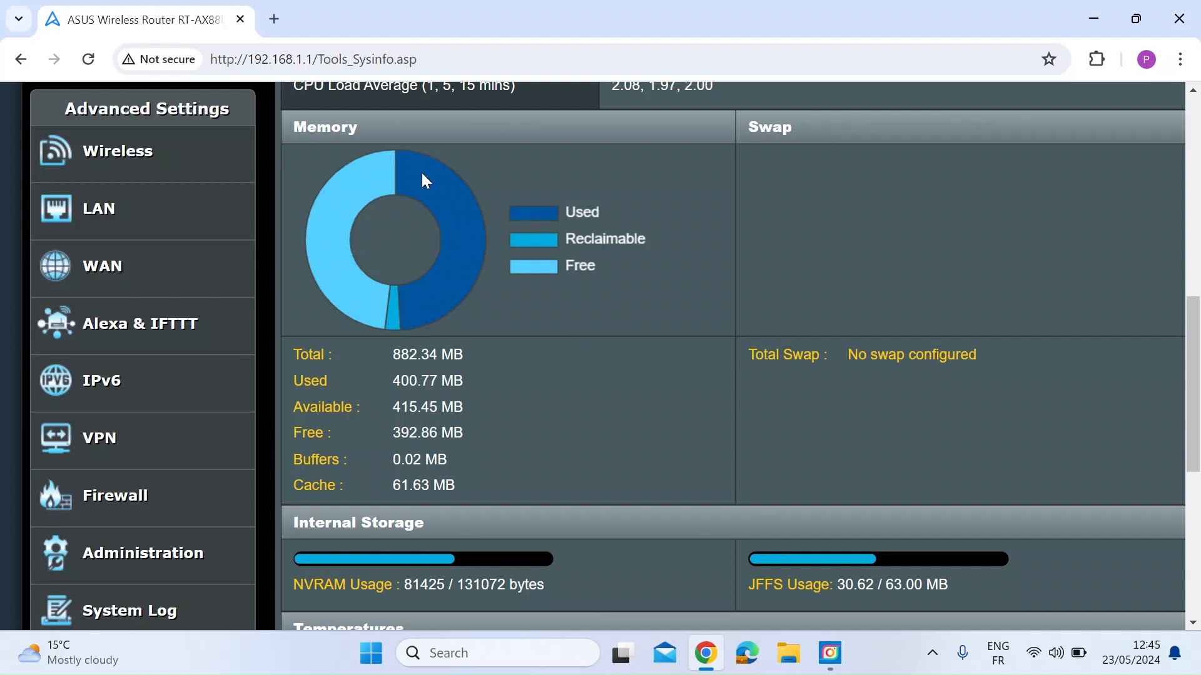
pyautogui.moveTo(467, 257)
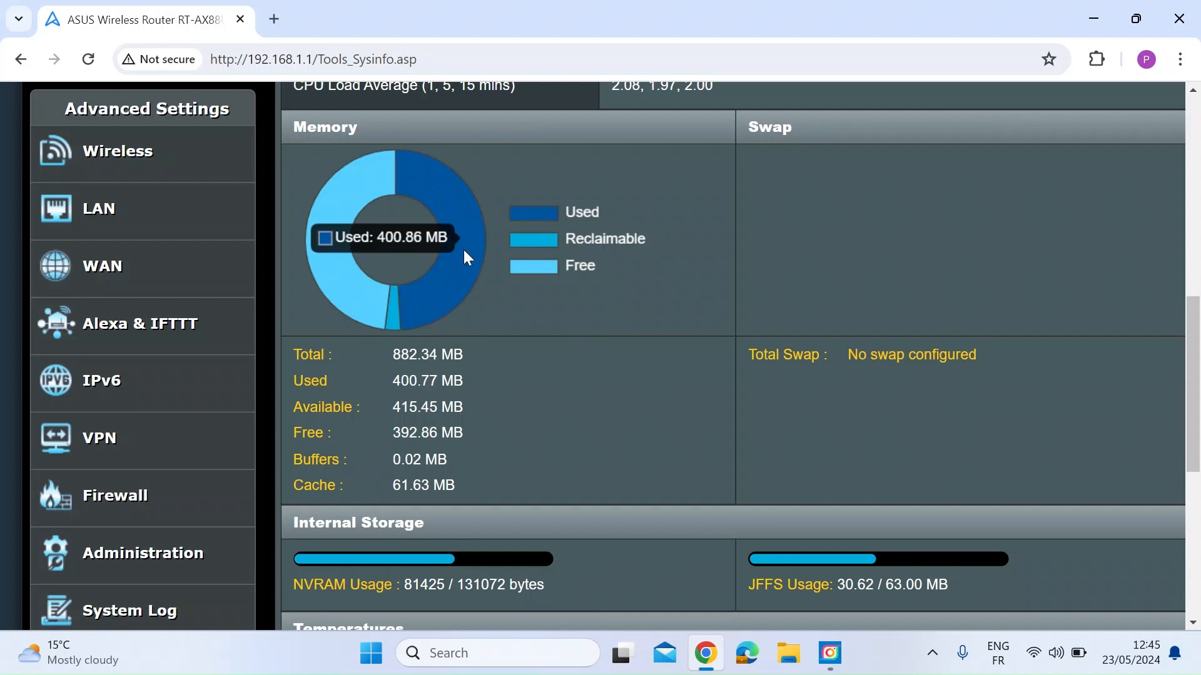
pyautogui.moveTo(418, 223)
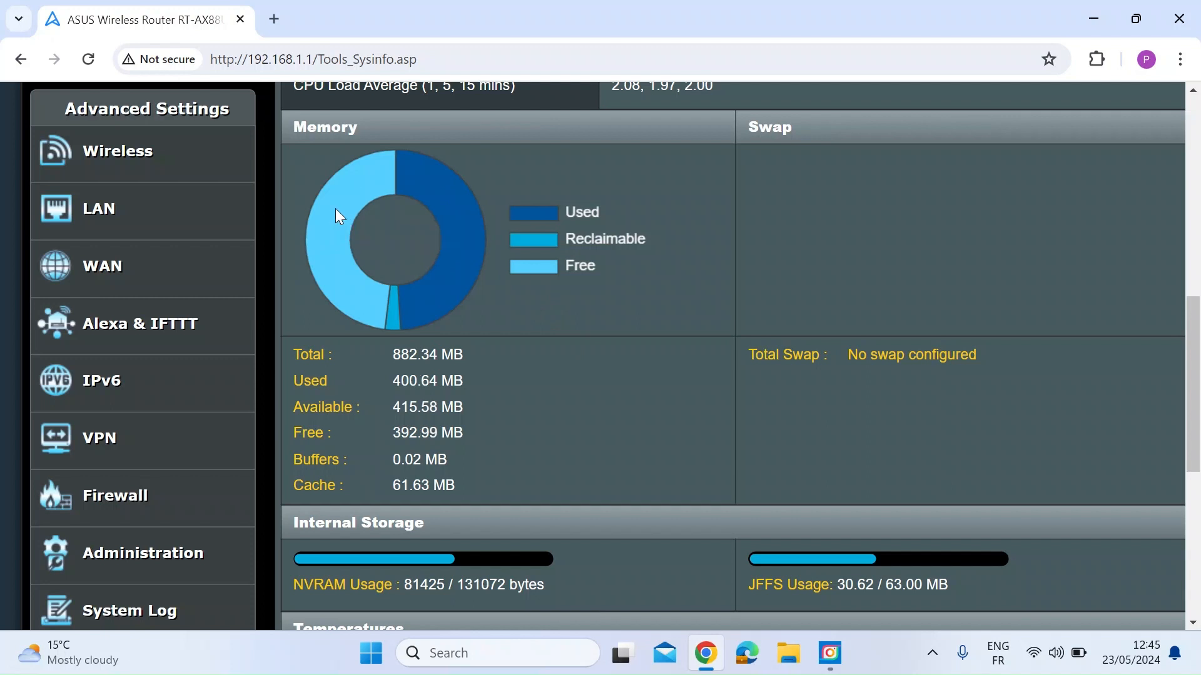
pyautogui.moveTo(396, 333)
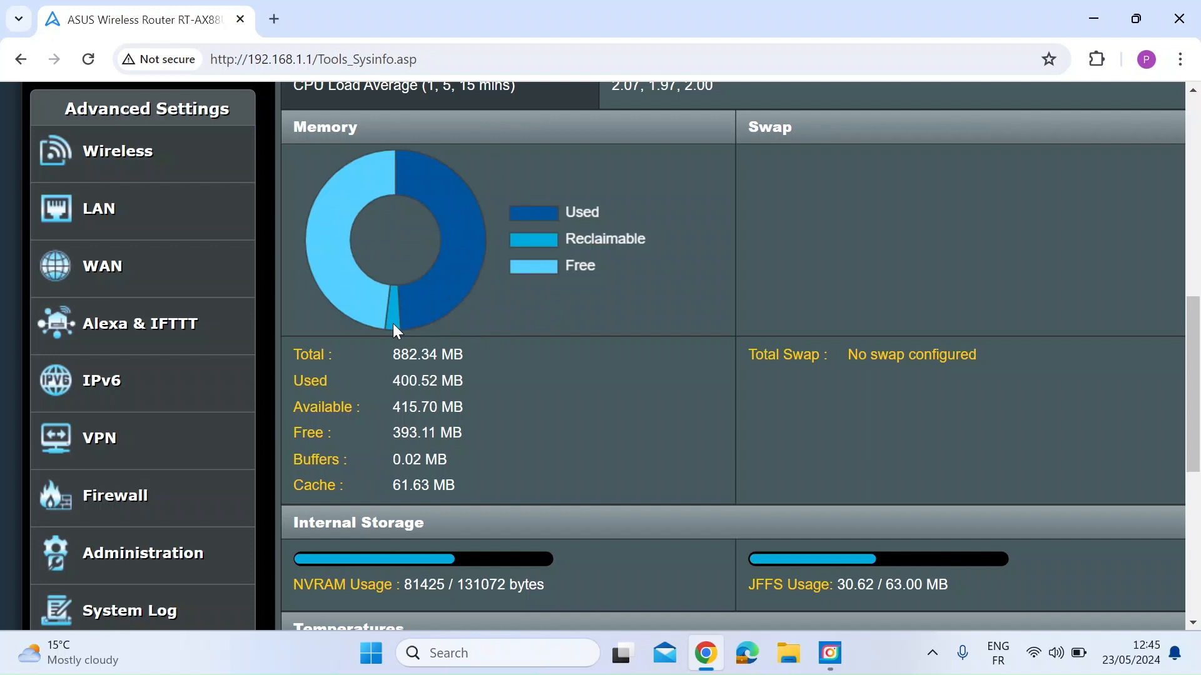
pyautogui.moveTo(391, 326)
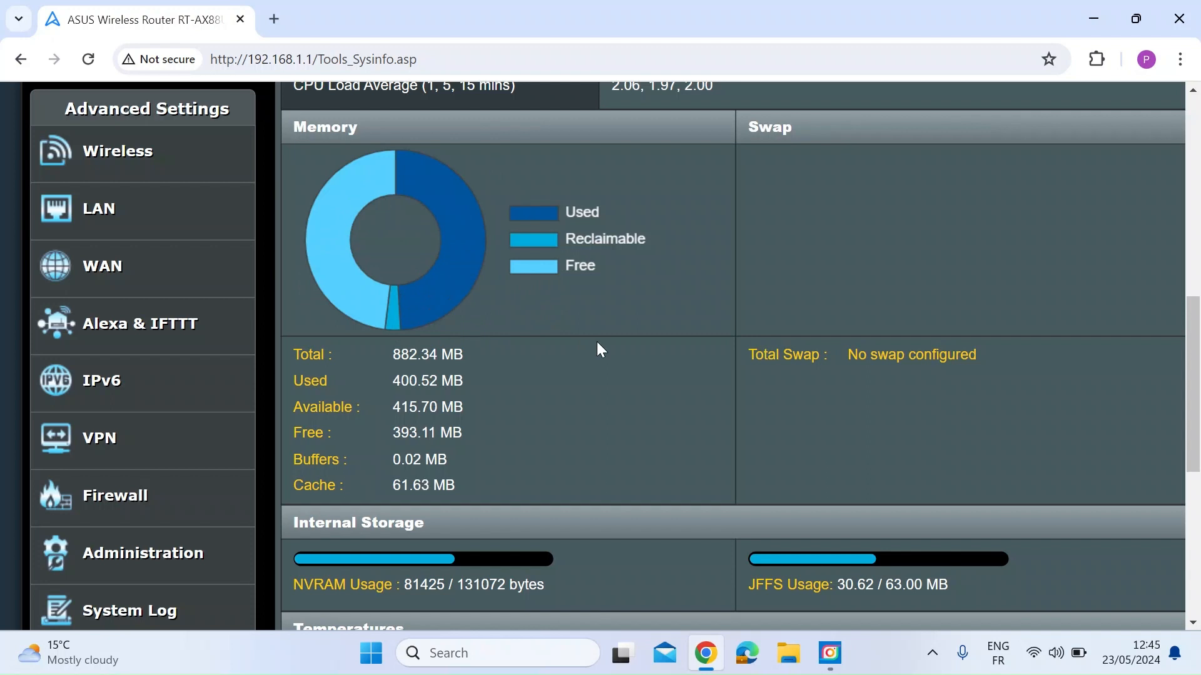
pyautogui.scroll(-3)
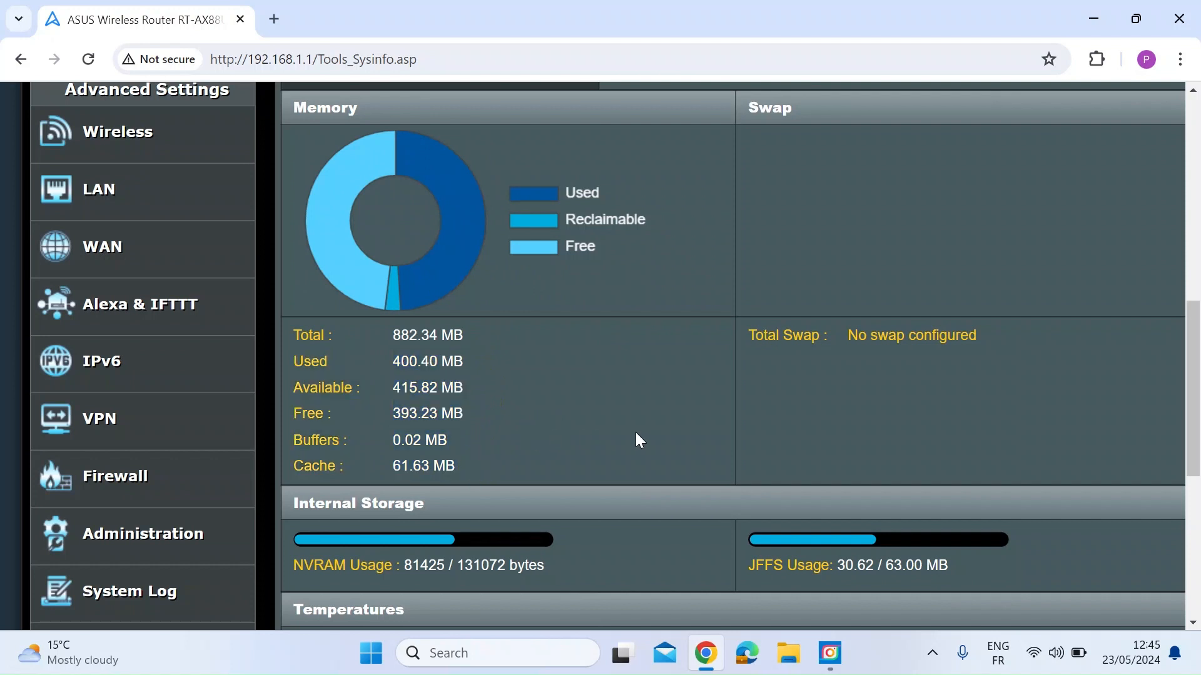
pyautogui.scroll(-3)
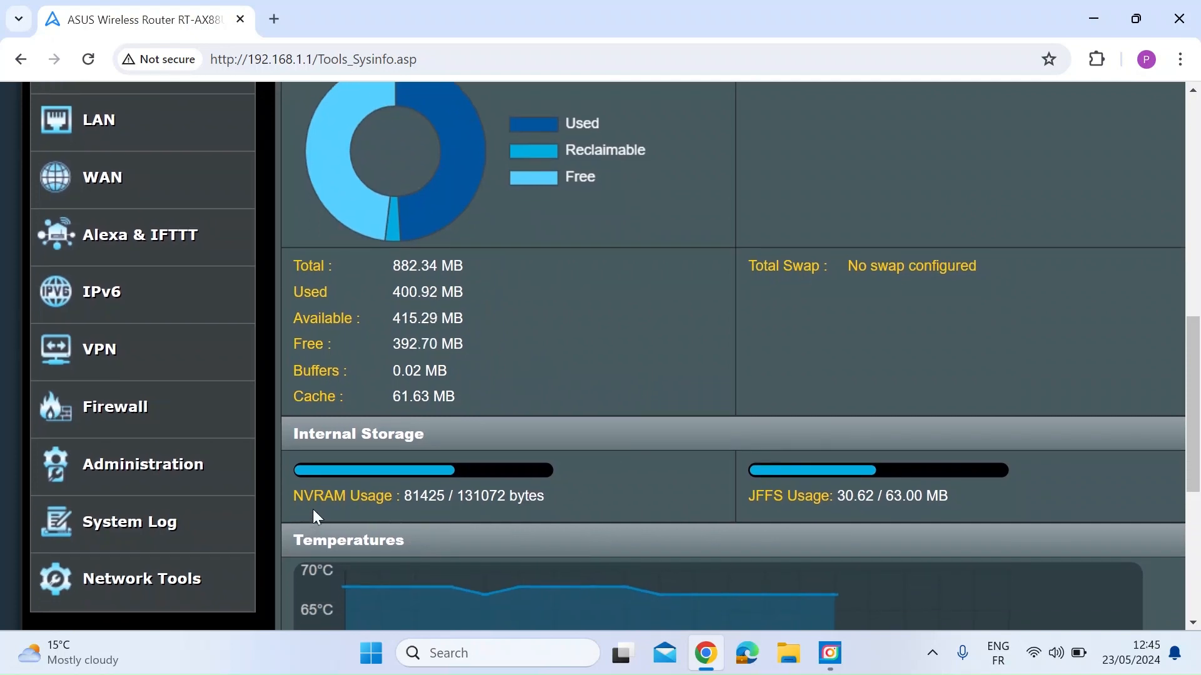
pyautogui.moveTo(431, 522)
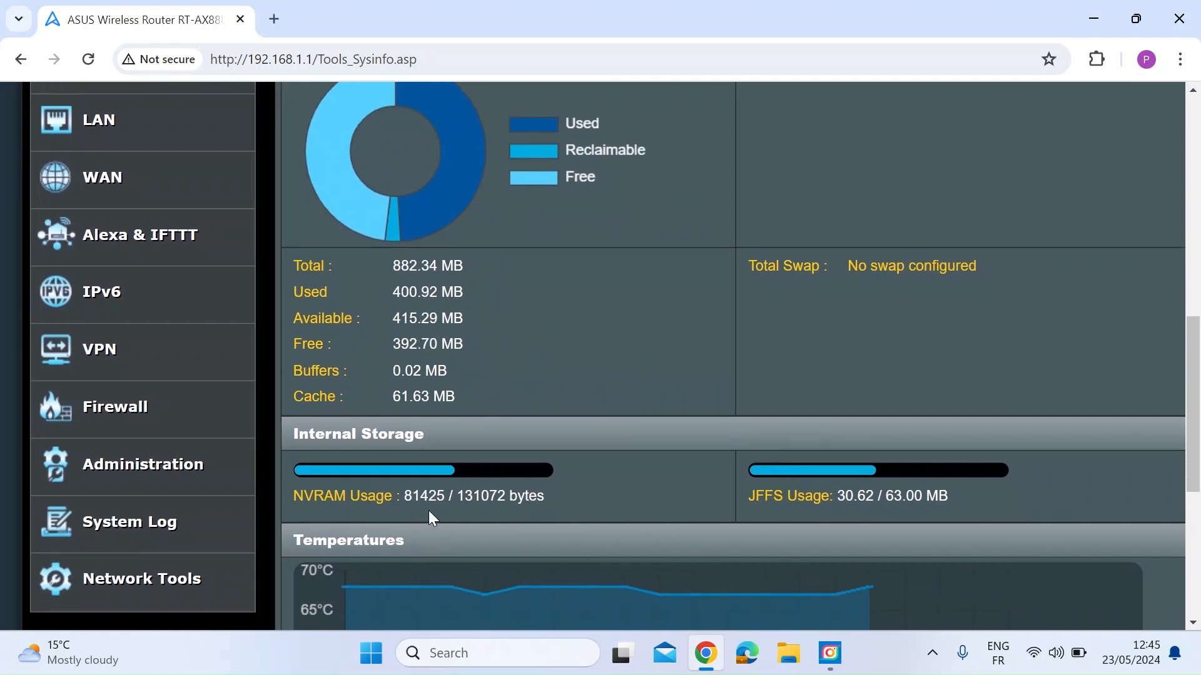
pyautogui.moveTo(774, 538)
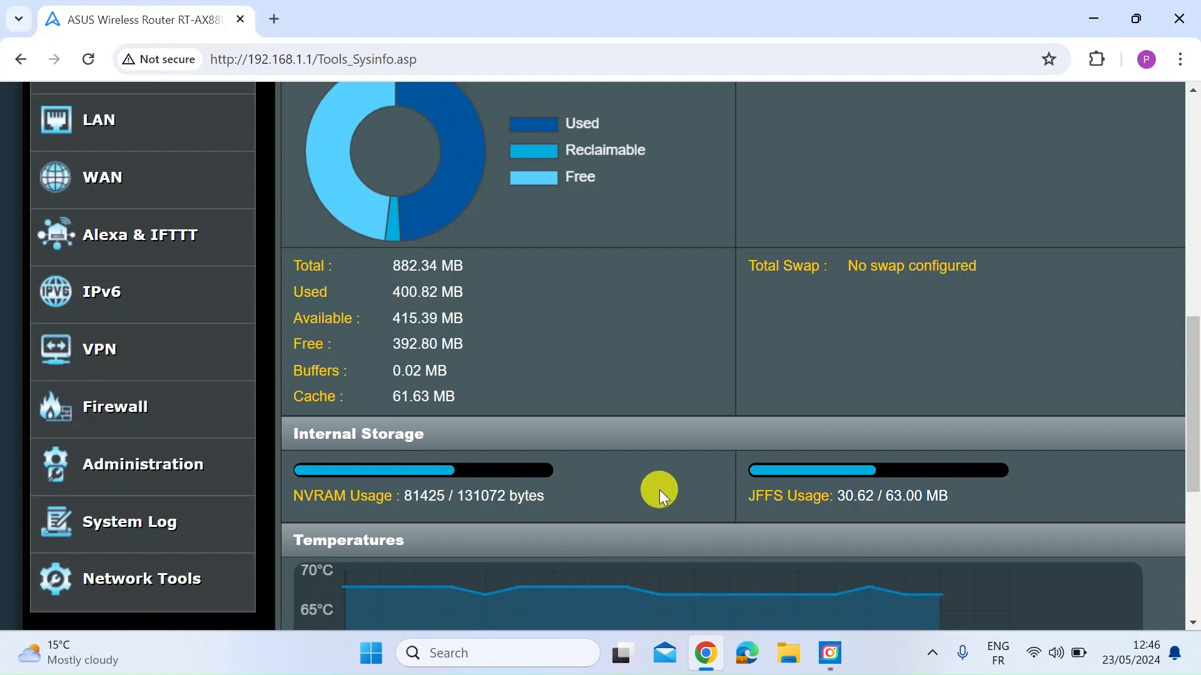
pyautogui.moveTo(1026, 521)
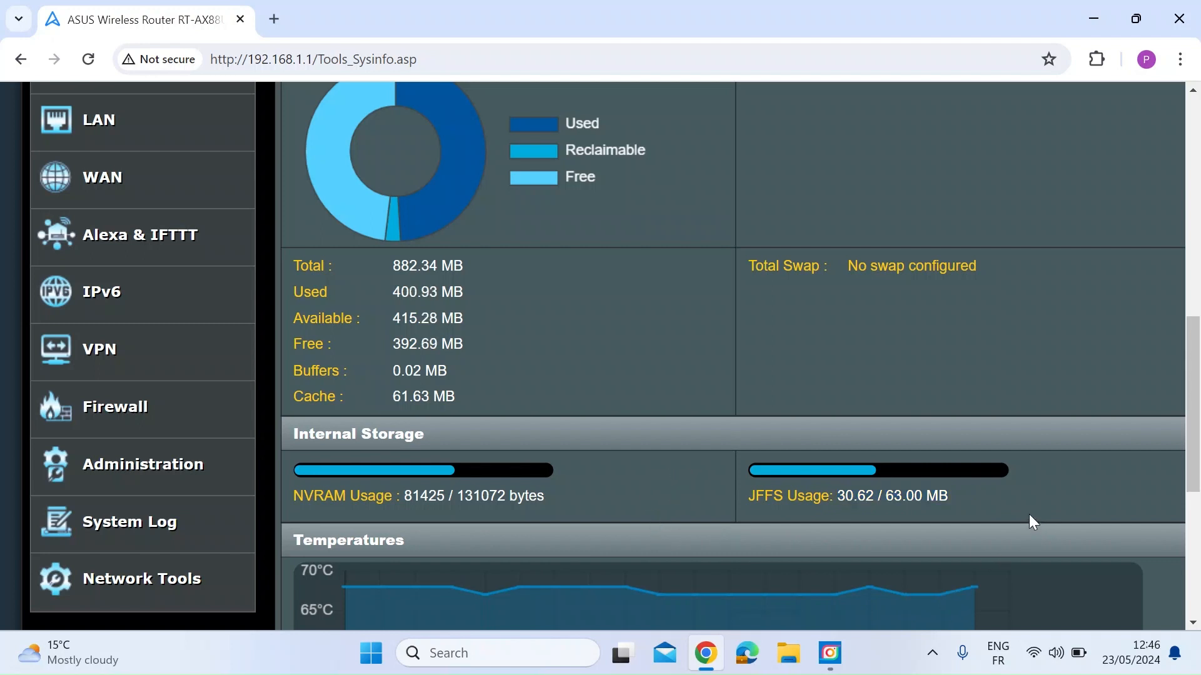
pyautogui.moveTo(878, 524)
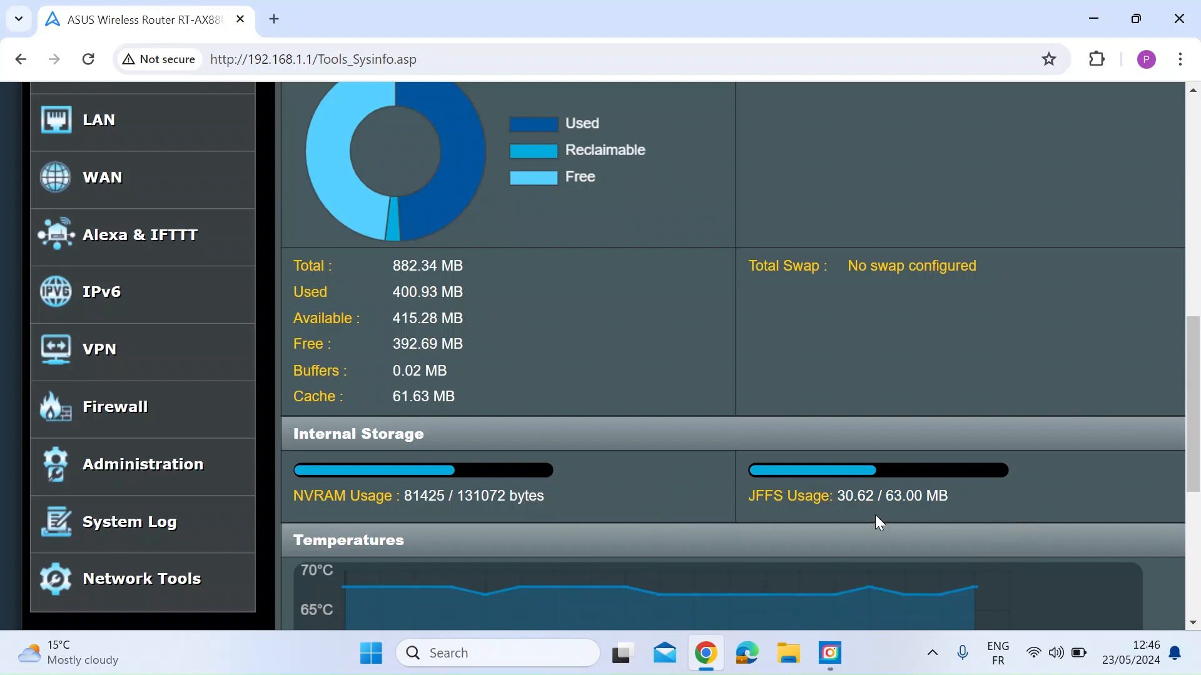
pyautogui.scroll(-3)
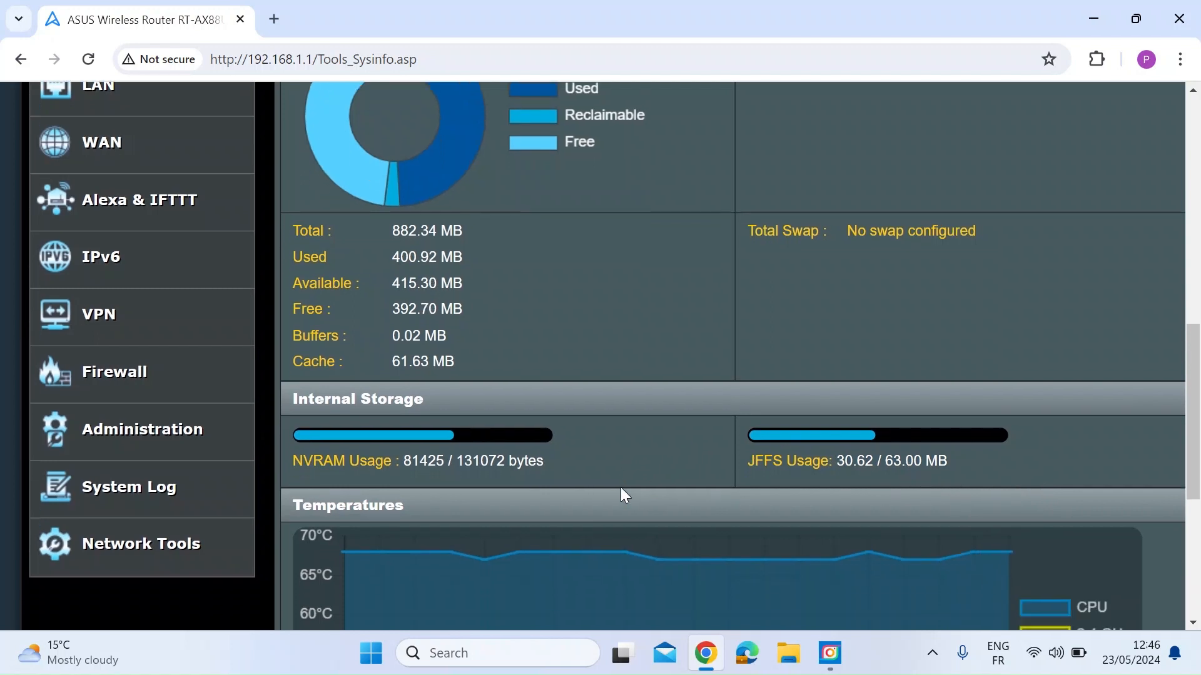
pyautogui.scroll(-3)
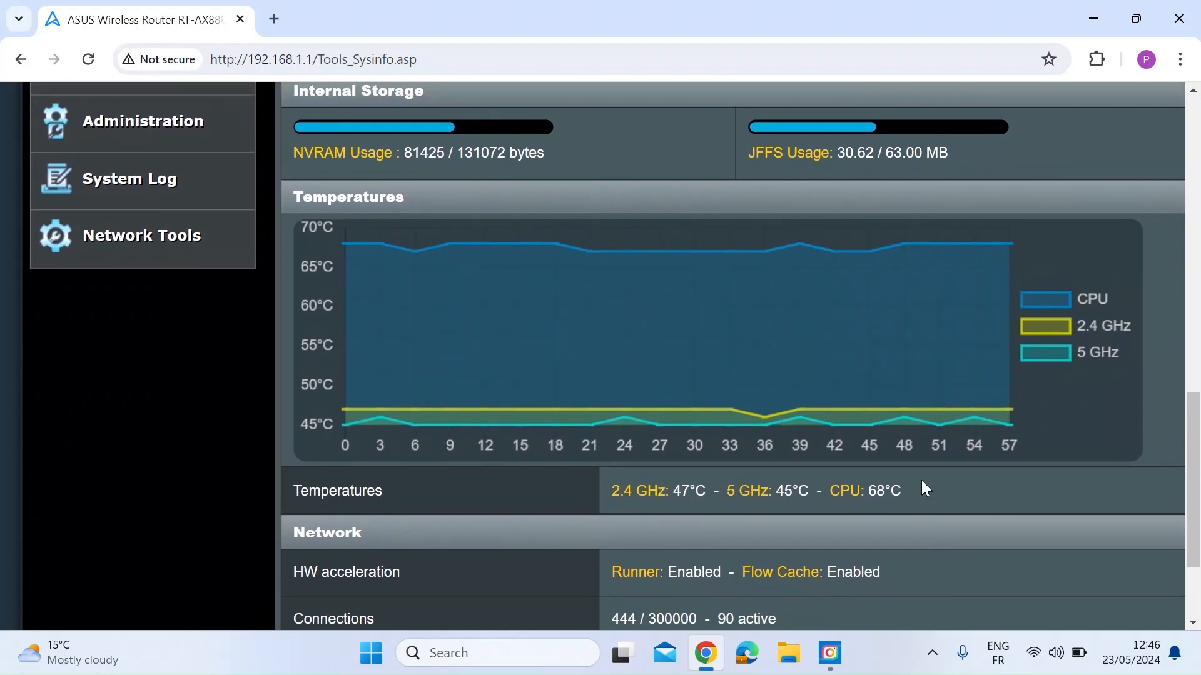
pyautogui.moveTo(1071, 312)
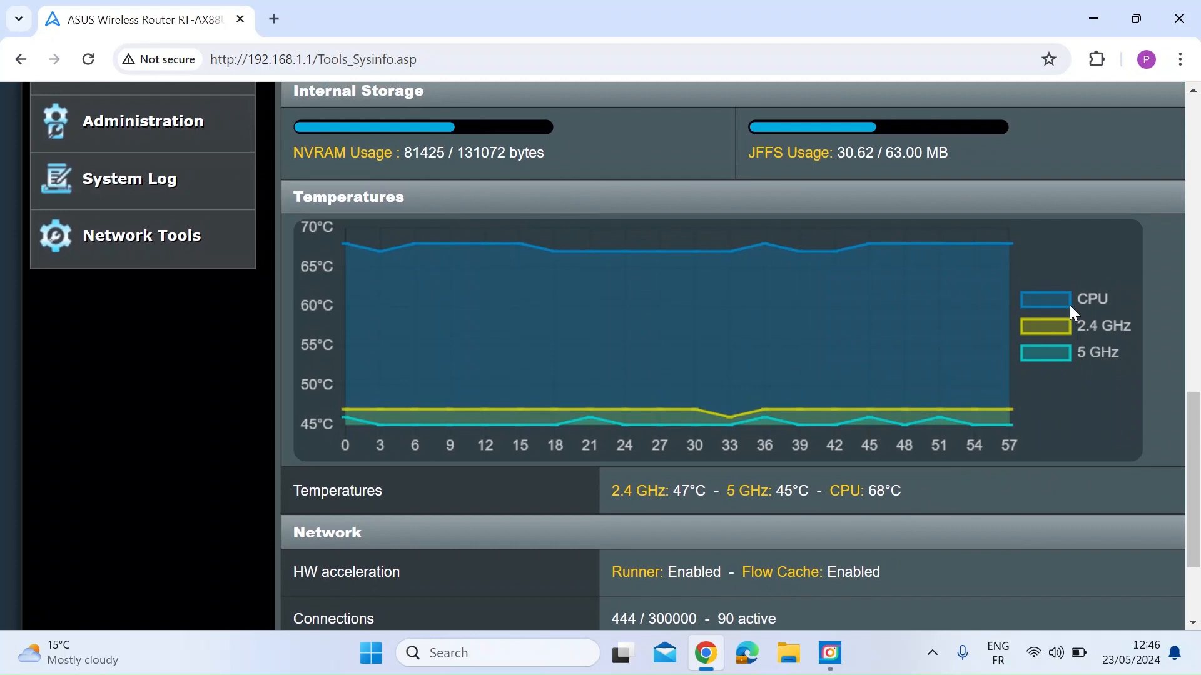
pyautogui.moveTo(1083, 439)
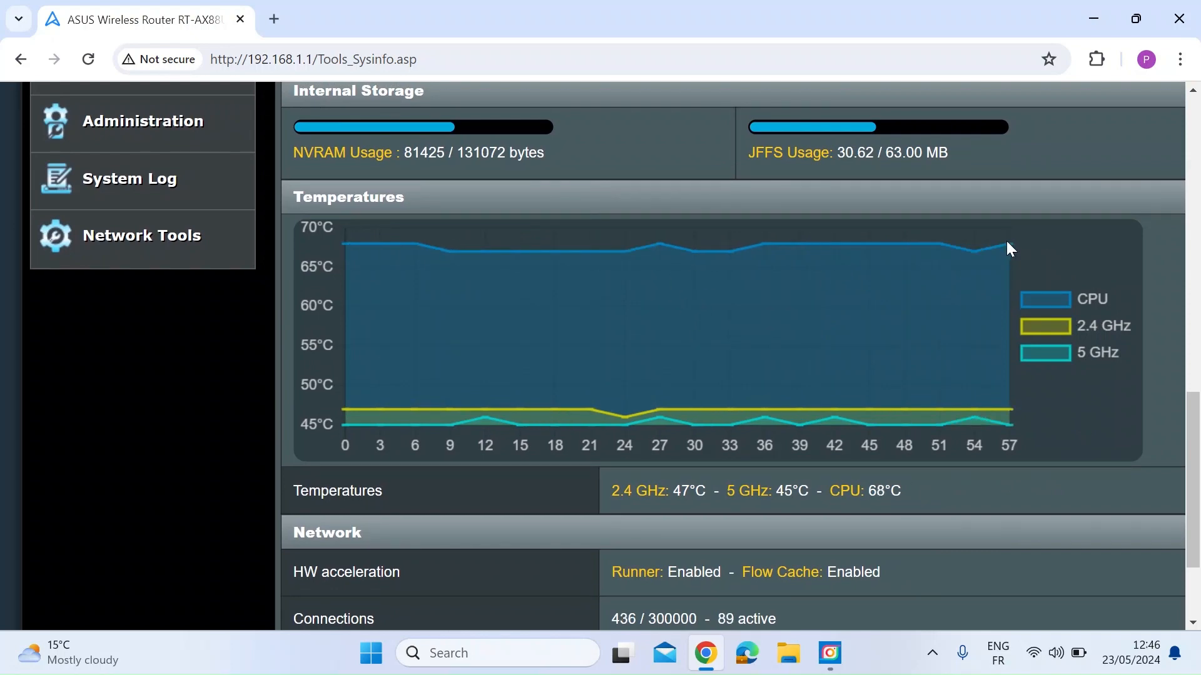
pyautogui.moveTo(1010, 249)
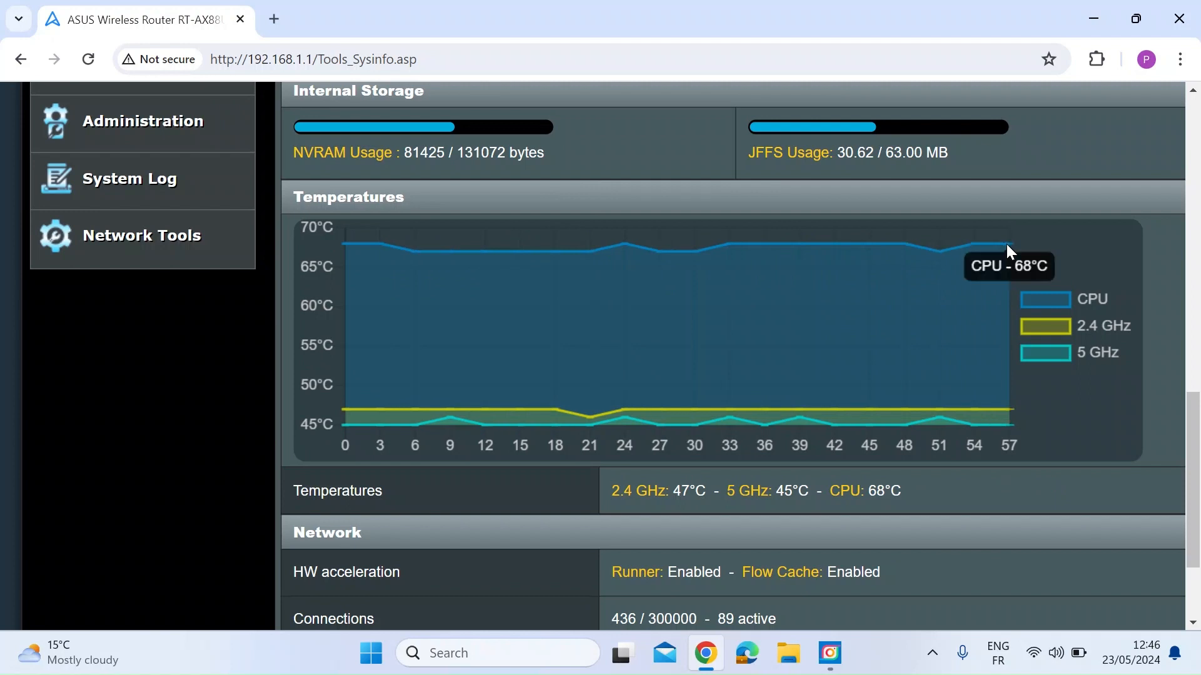
pyautogui.moveTo(804, 390)
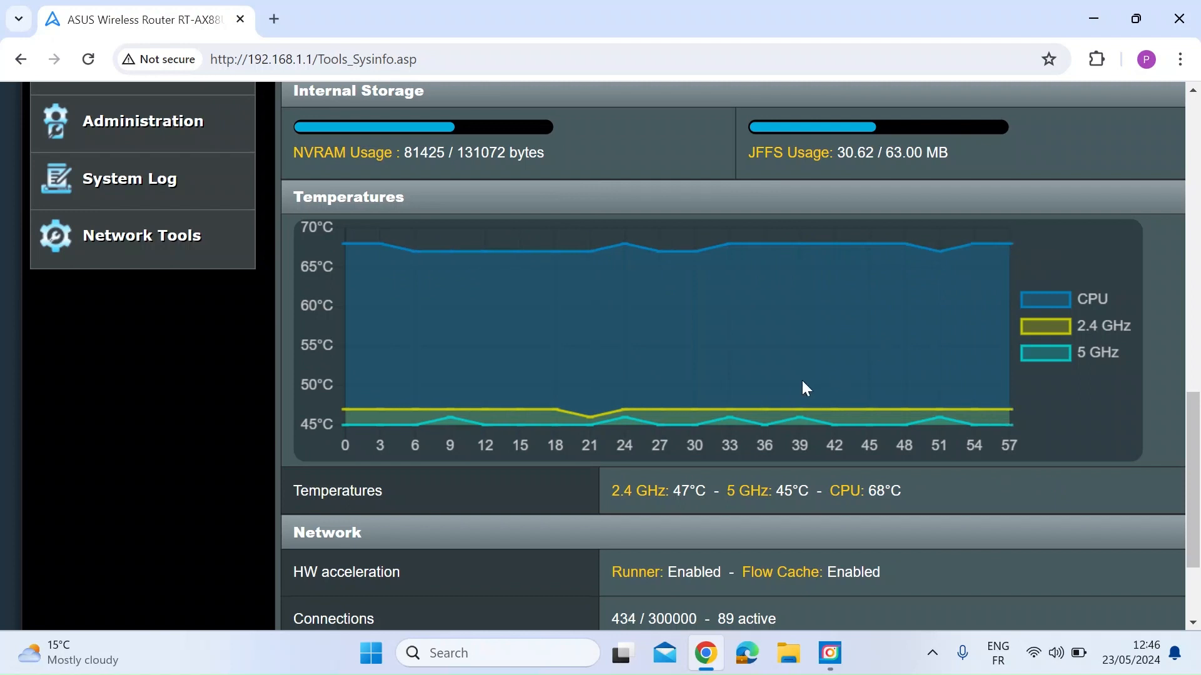
pyautogui.moveTo(939, 365)
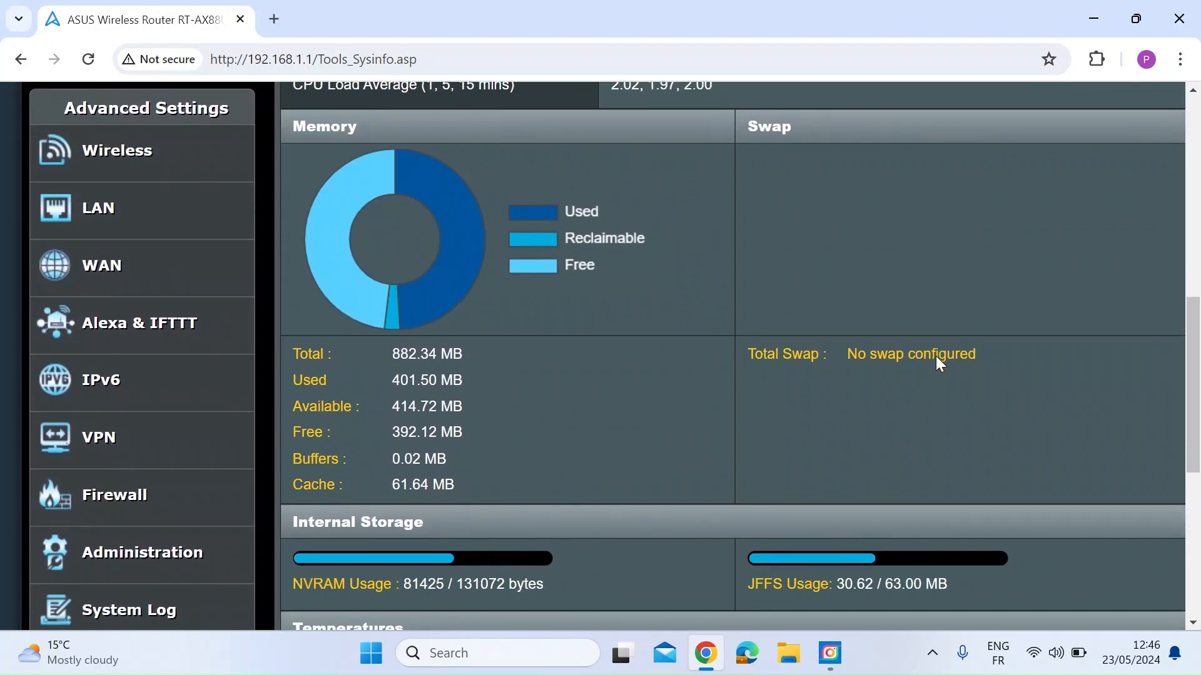
pyautogui.scroll(-3)
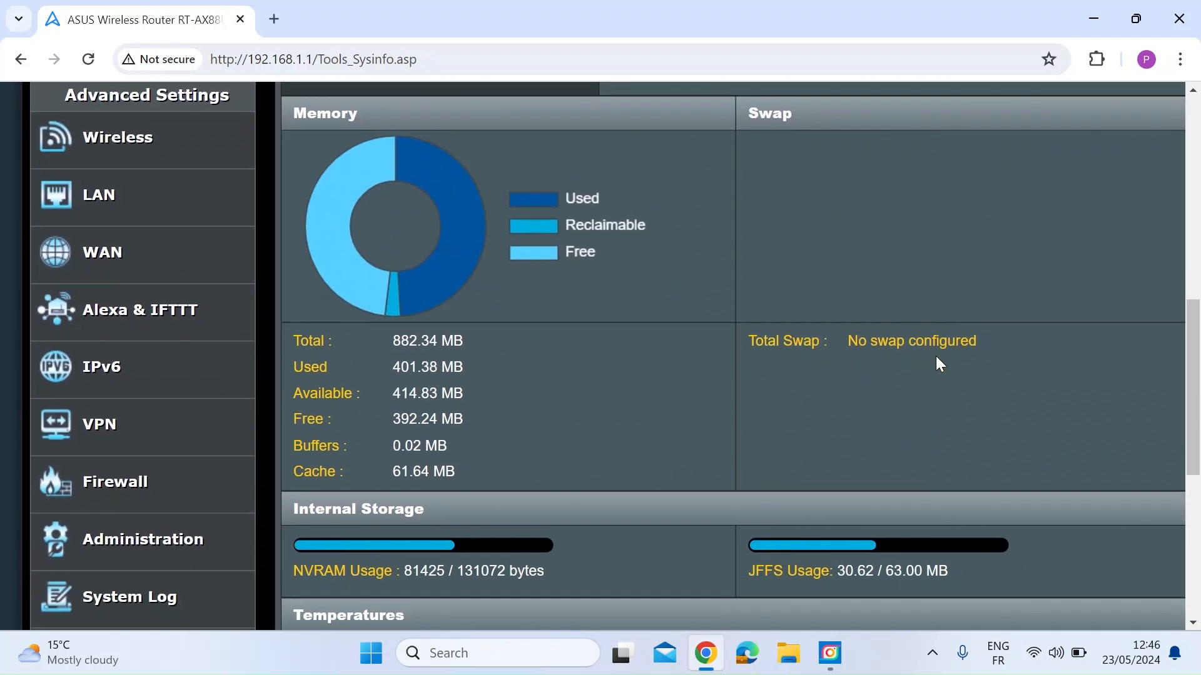
pyautogui.moveTo(728, 420)
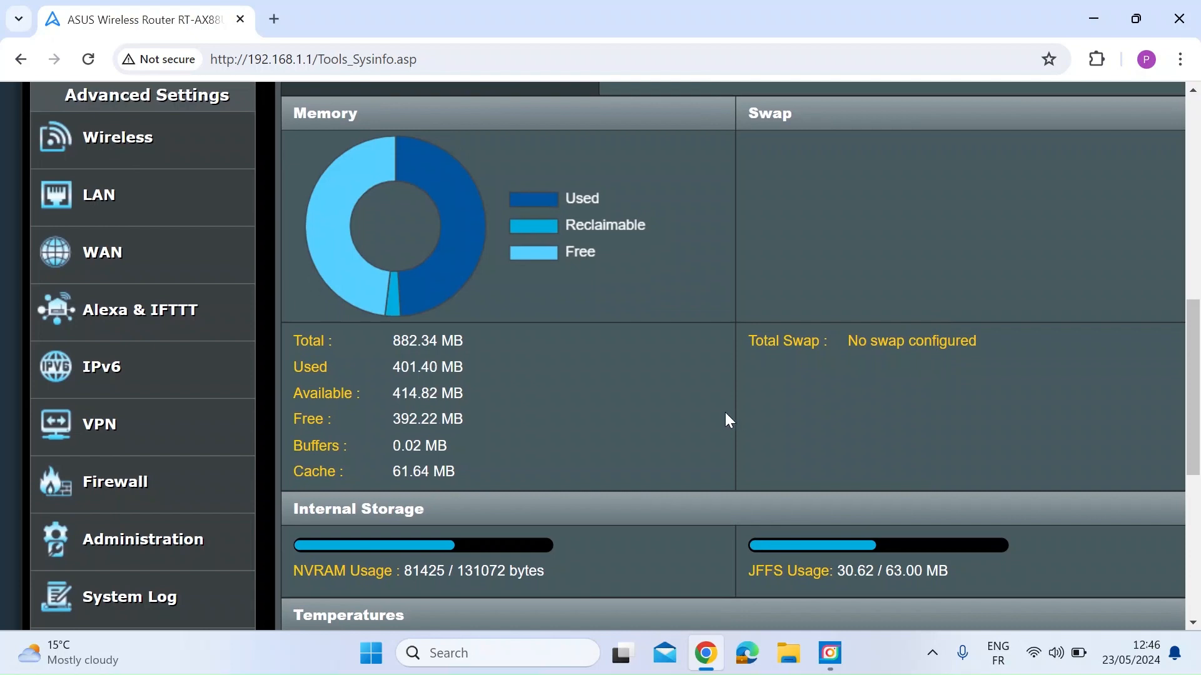